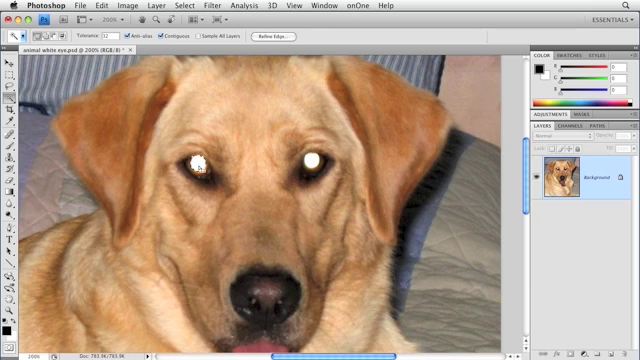
{"action": "left_click", "coordinate": [196, 160]}
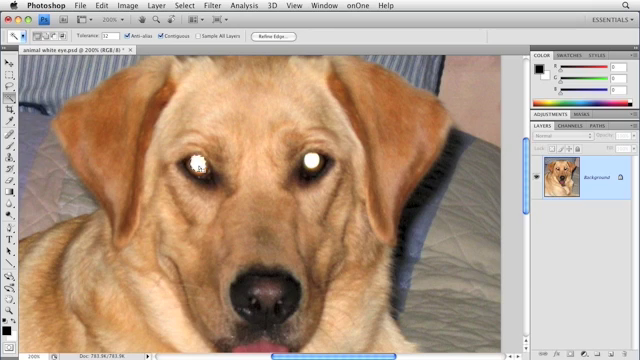